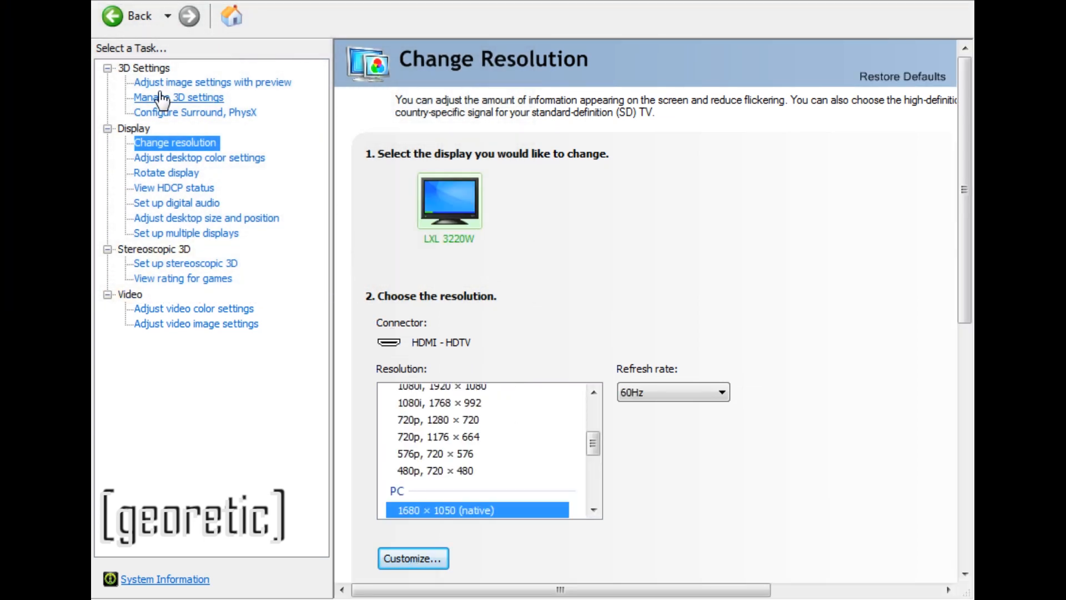
# Disable all DSR - Factors in the global 3D settings.
pyautogui.click(212, 82)
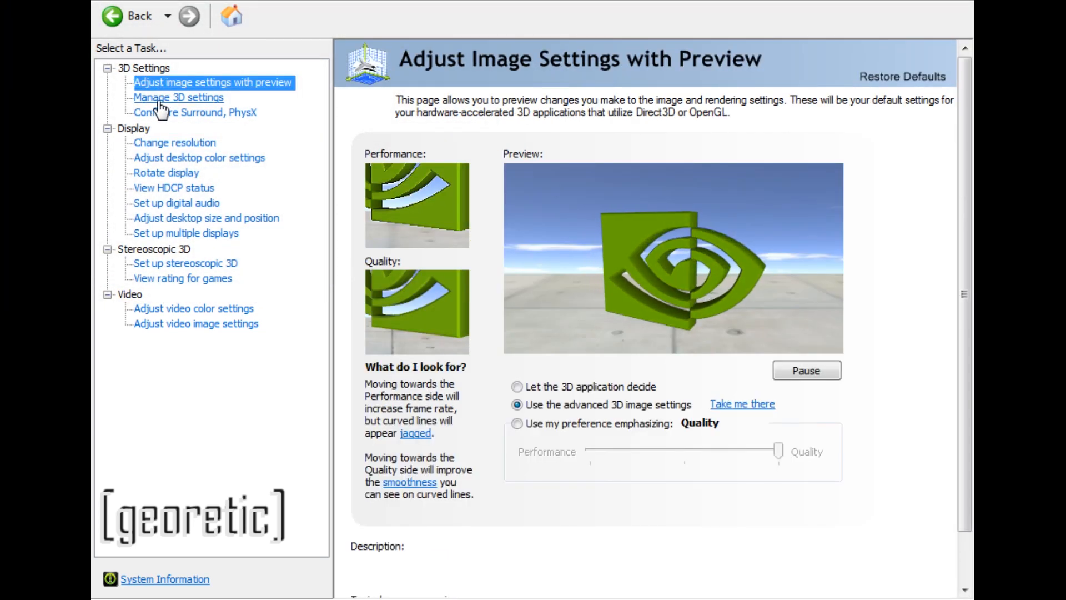
pyautogui.click(179, 97)
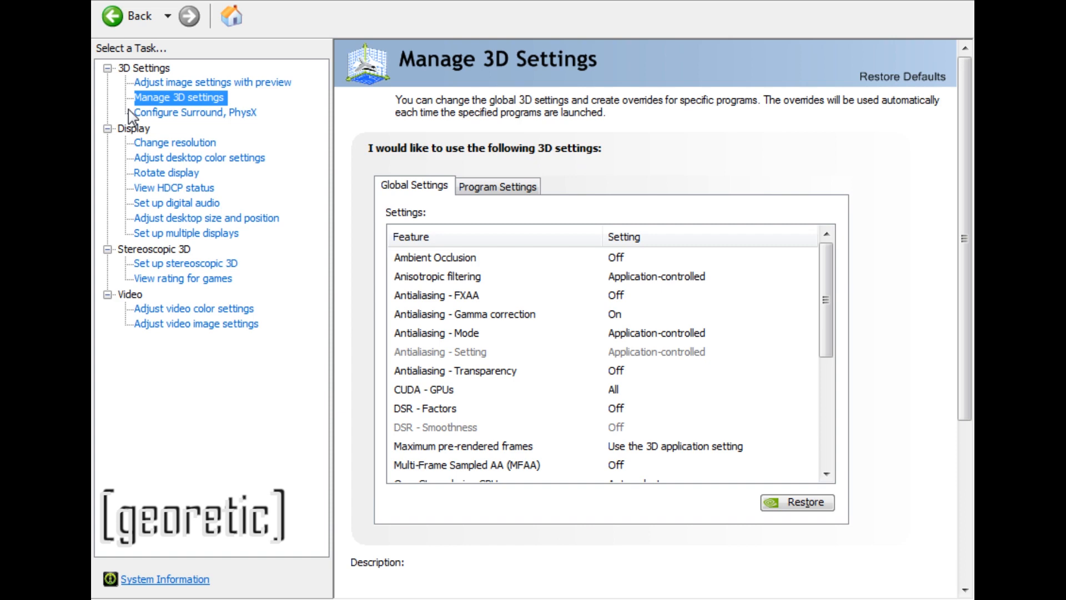
pyautogui.click(424, 408)
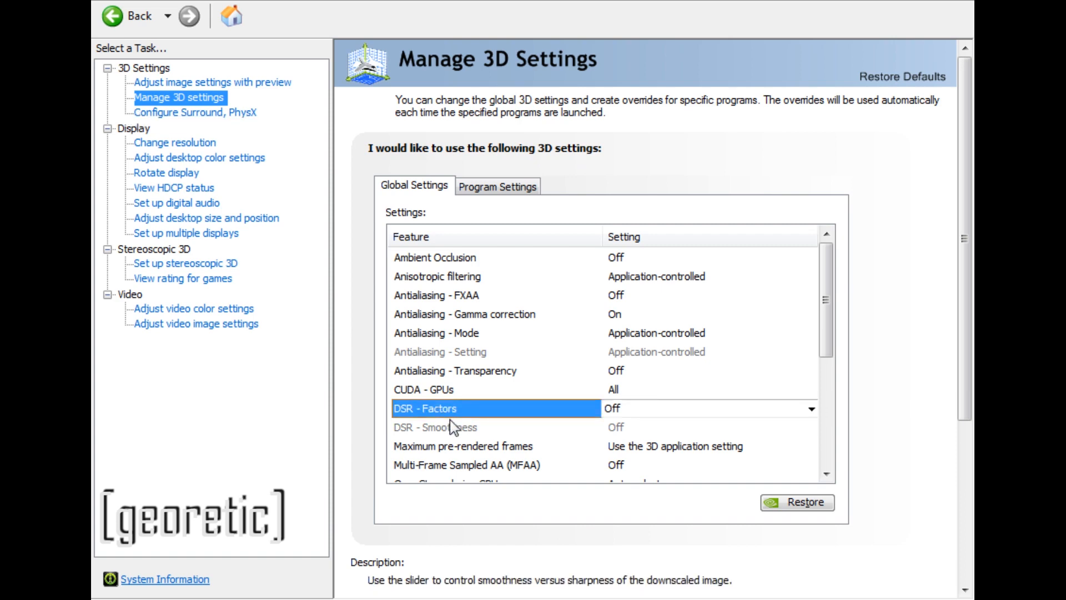
pyautogui.click(810, 408)
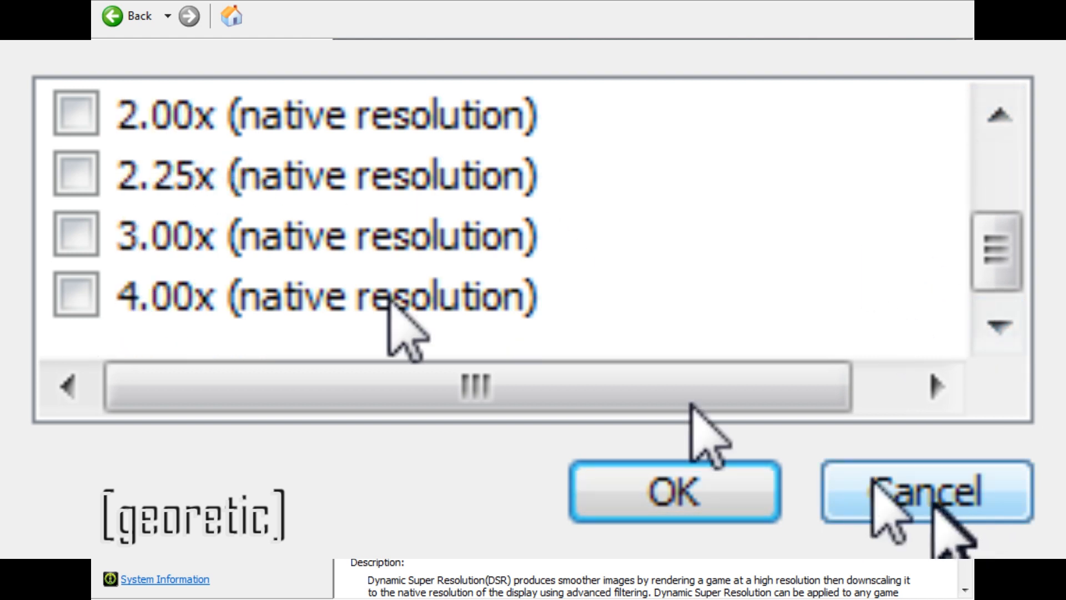
pyautogui.click(924, 491)
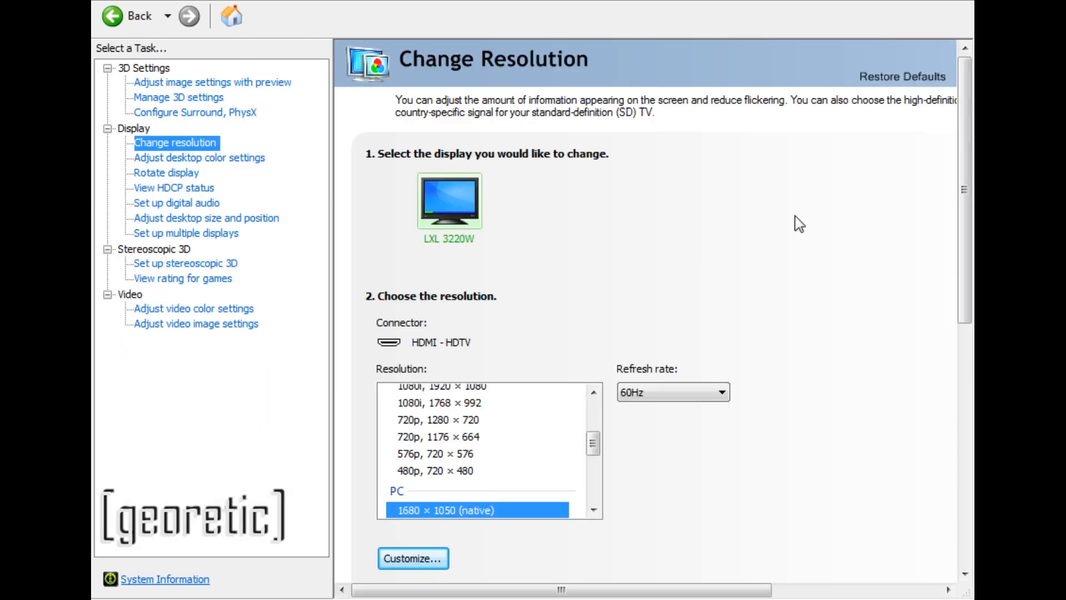
pyautogui.moveTo(608, 539)
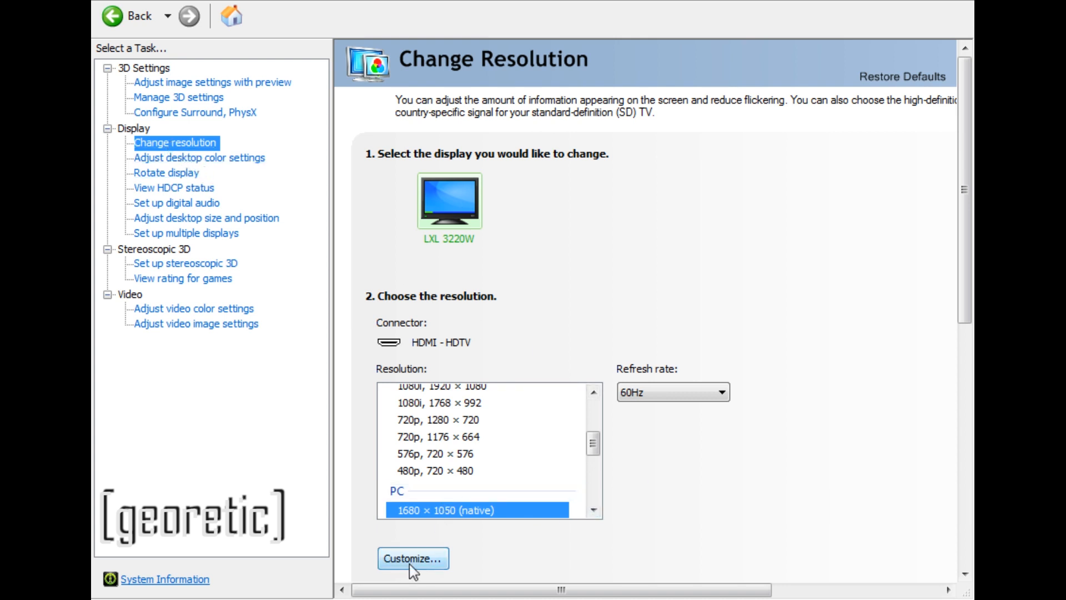
# Apply the custom 2304 × 1440 resolution and confirm keeping the new desktop configuration.
pyautogui.click(412, 558)
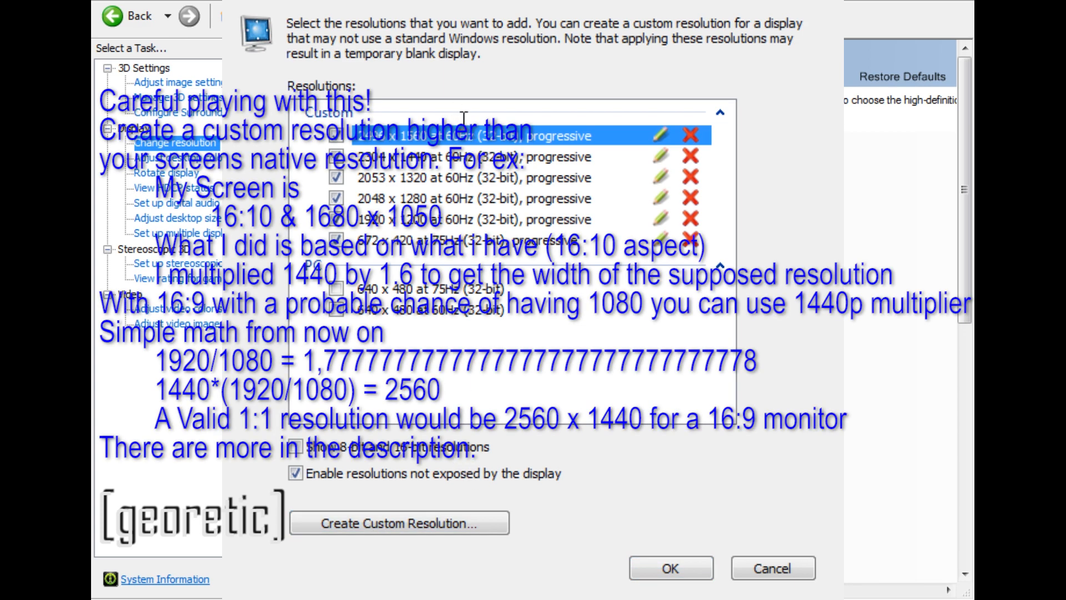
pyautogui.moveTo(709, 207)
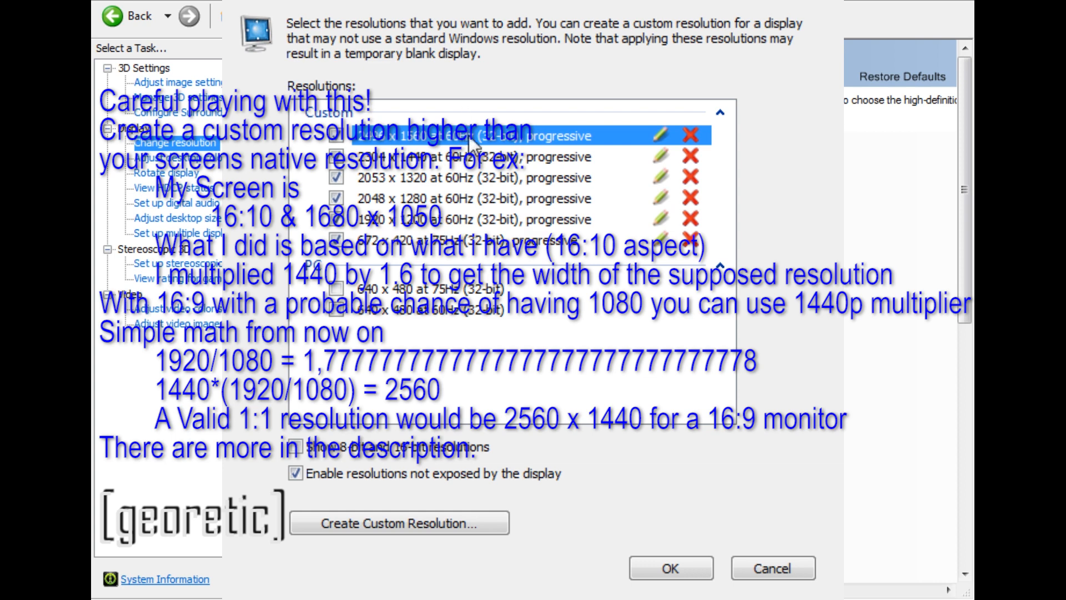
pyautogui.moveTo(512, 449)
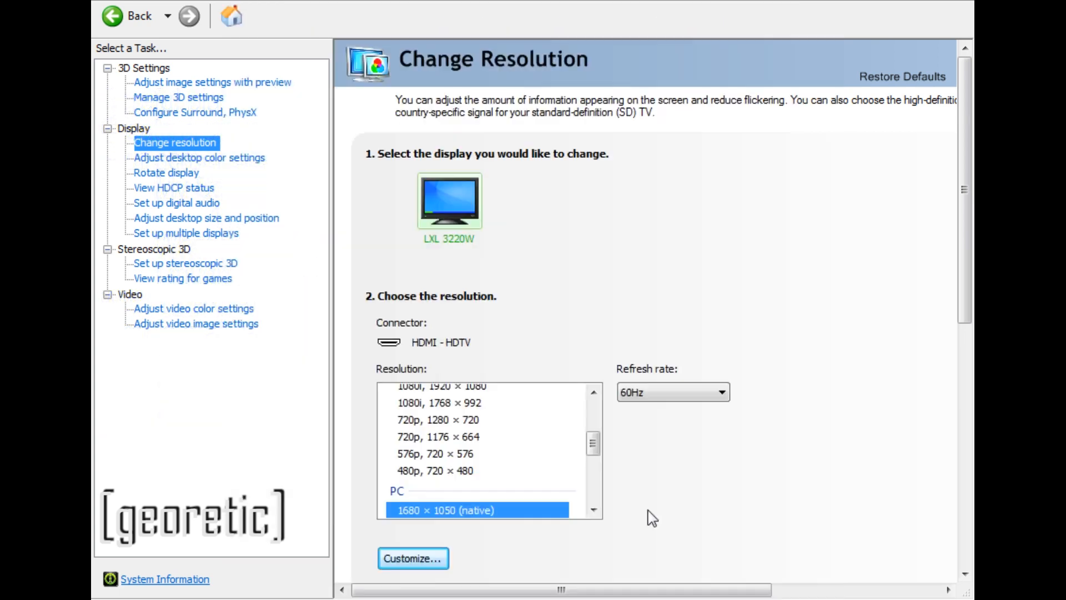
pyautogui.scroll(-3)
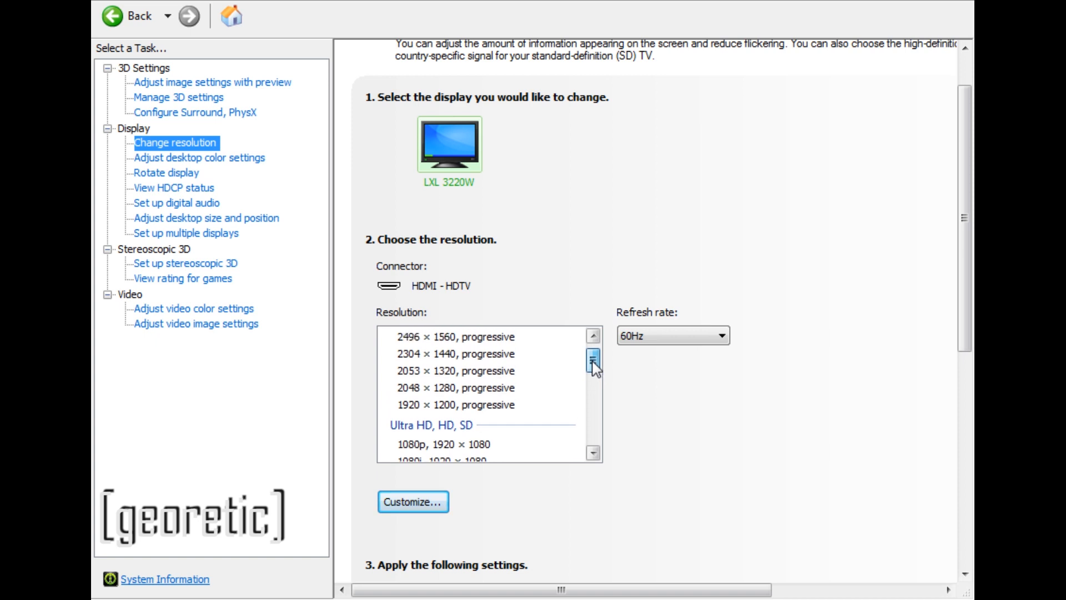
pyautogui.click(455, 406)
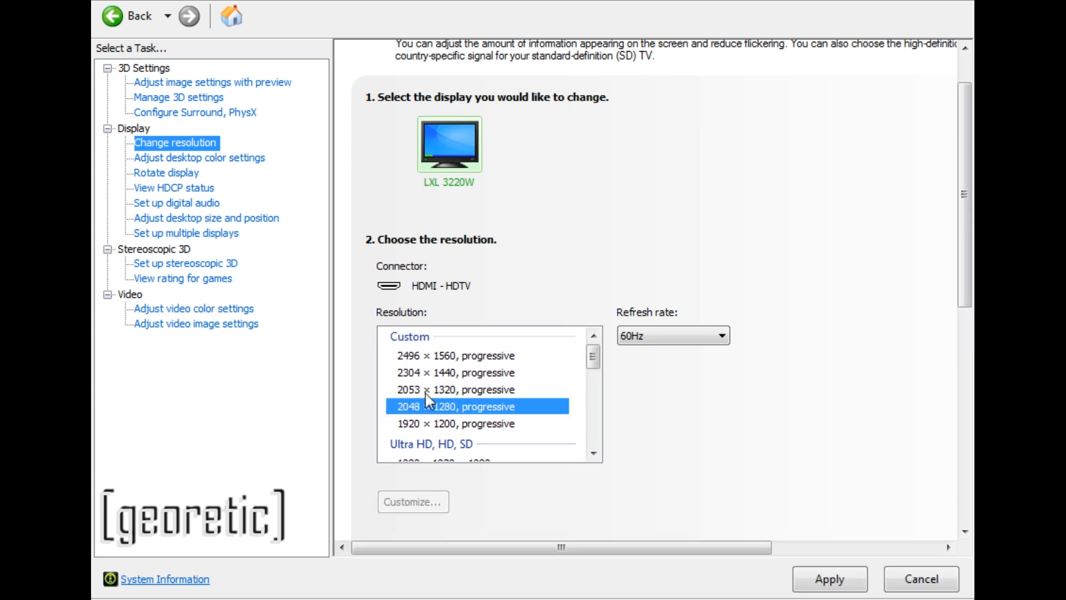
pyautogui.click(455, 371)
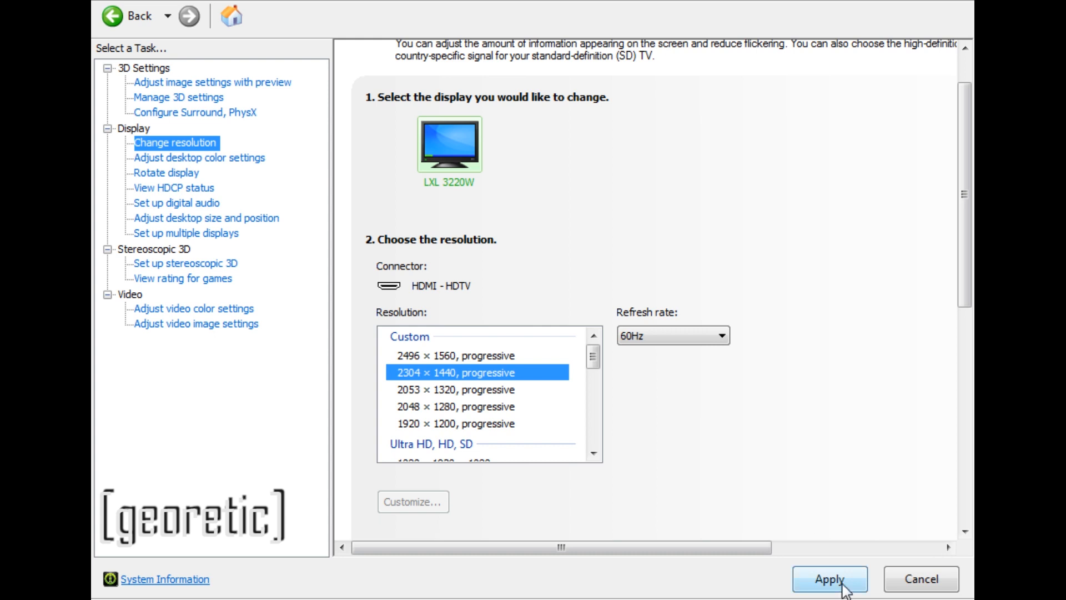
pyautogui.click(829, 578)
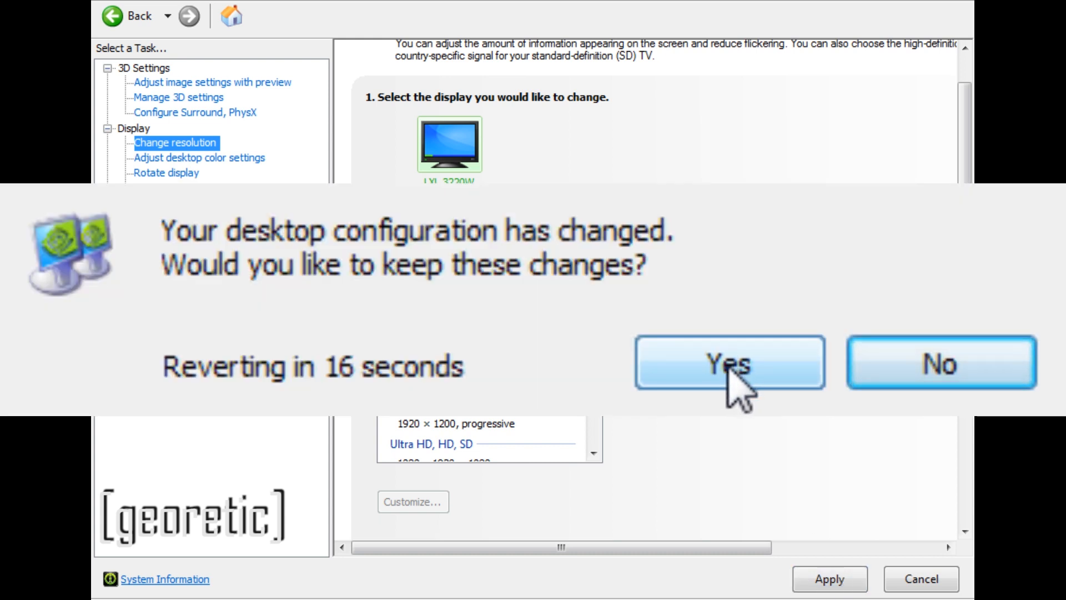
pyautogui.click(729, 362)
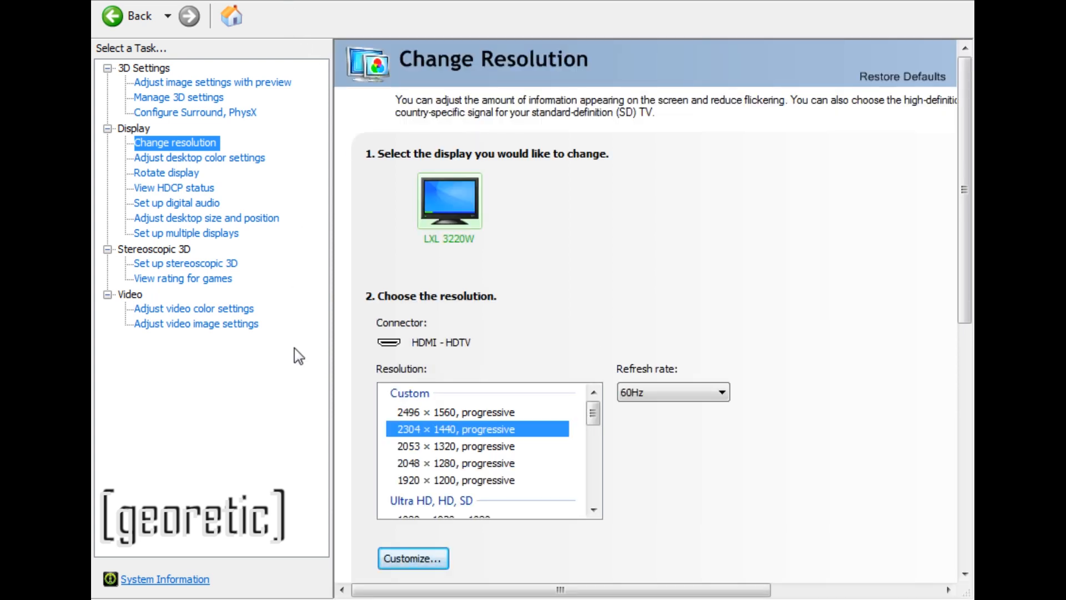
pyautogui.moveTo(557, 330)
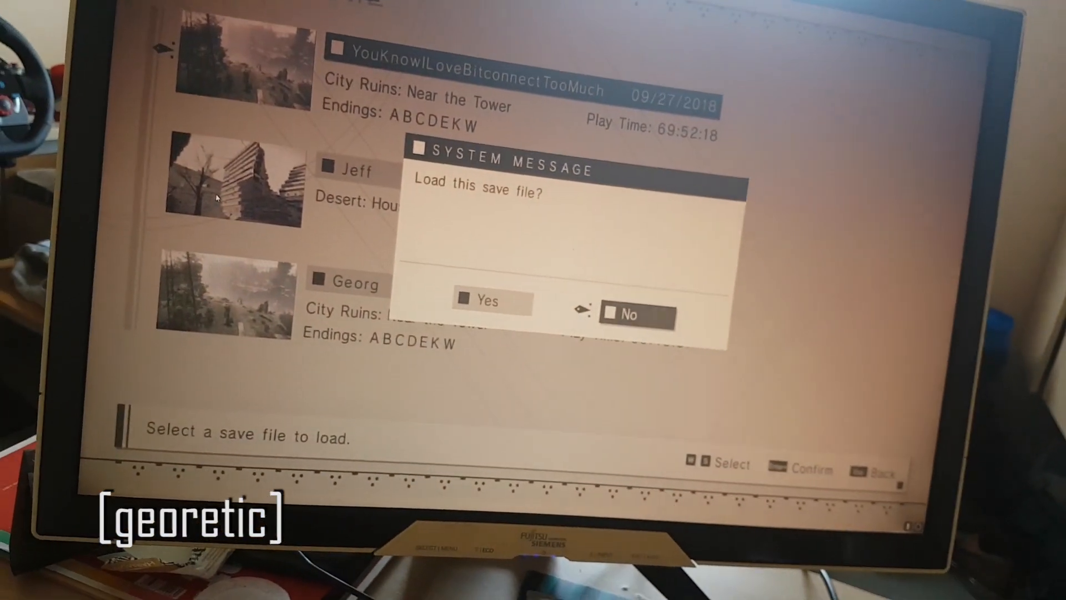
# Answer No to the load save prompt to return to NieR: Automata's start menu.
pyautogui.click(635, 314)
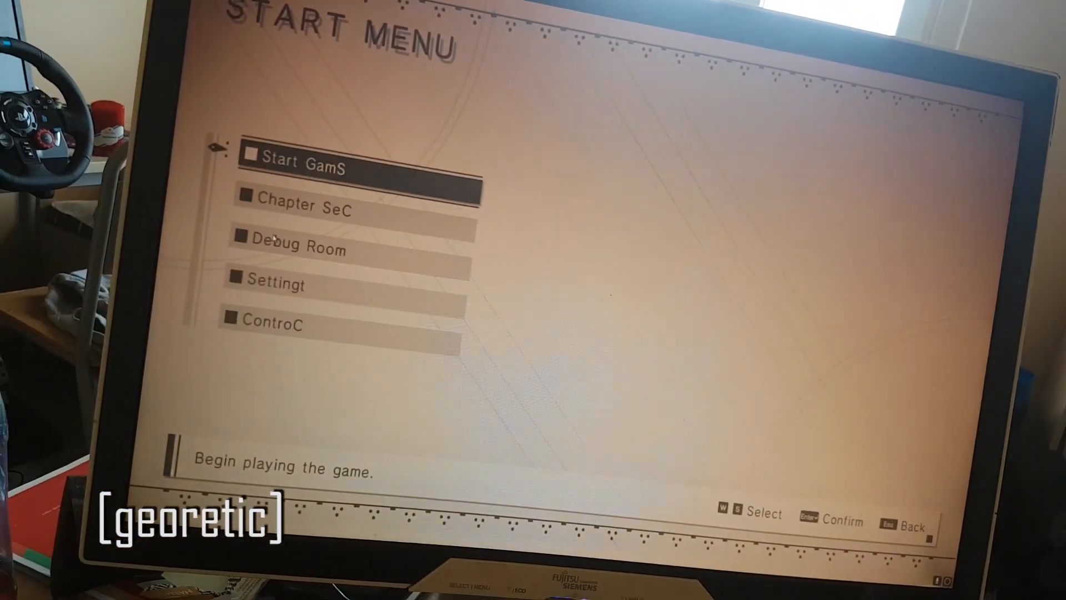